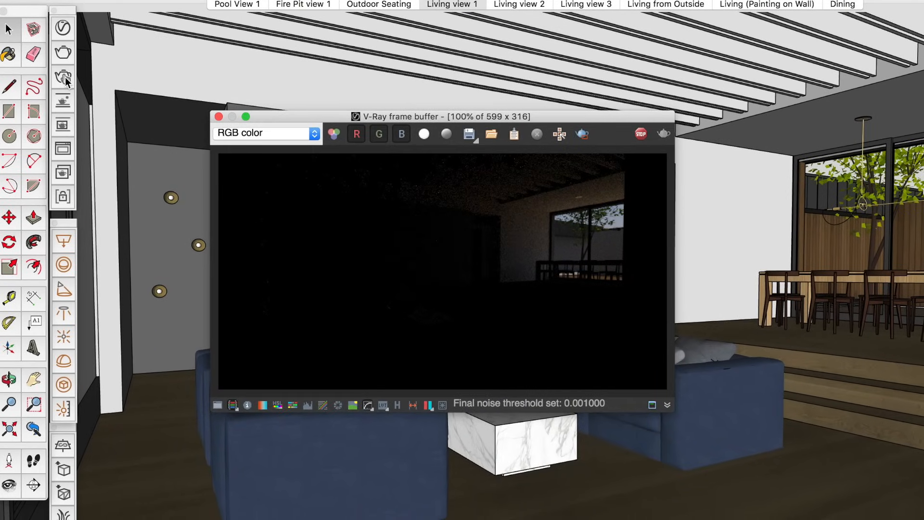
# - Start a V-Ray render of the Living view 1 interior scene
pyautogui.click(505, 35)
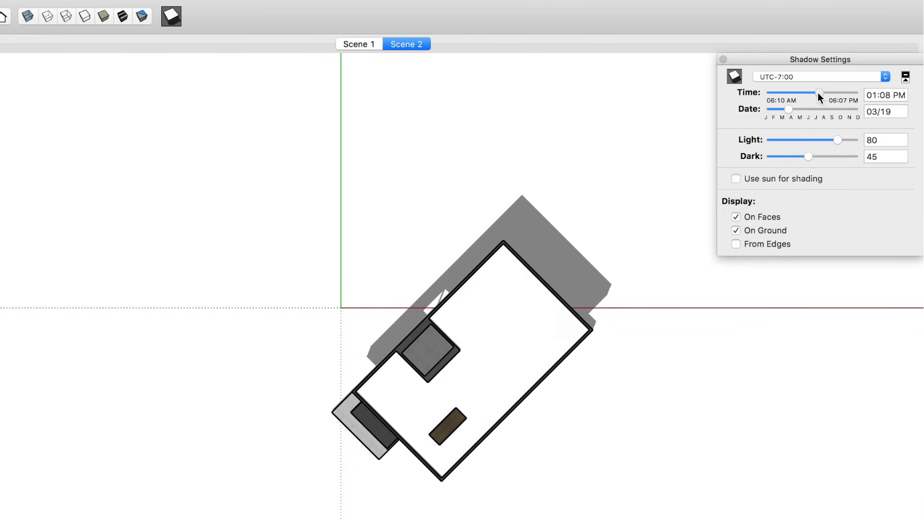
# - Set a manual geo-location in Model Info: USA, latitude 34.052234N, longitude 118.243685W
pyautogui.click(201, 8)
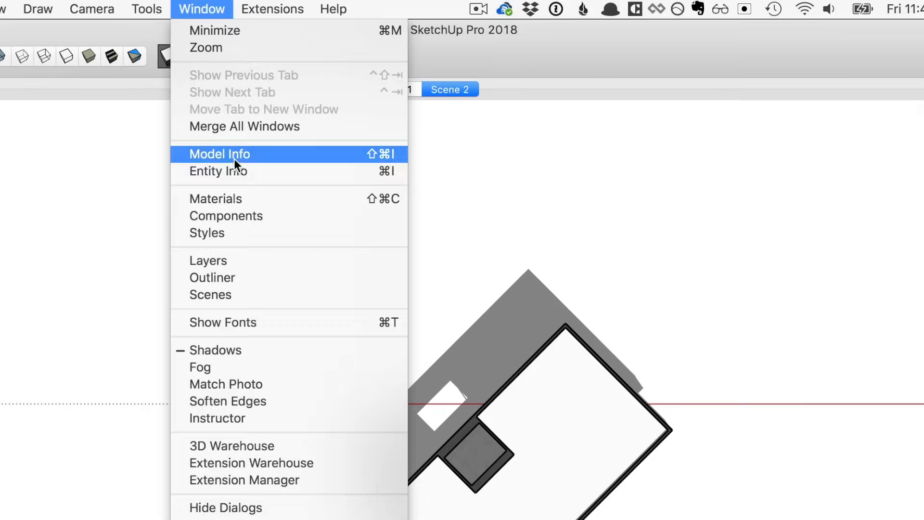
pyautogui.click(220, 154)
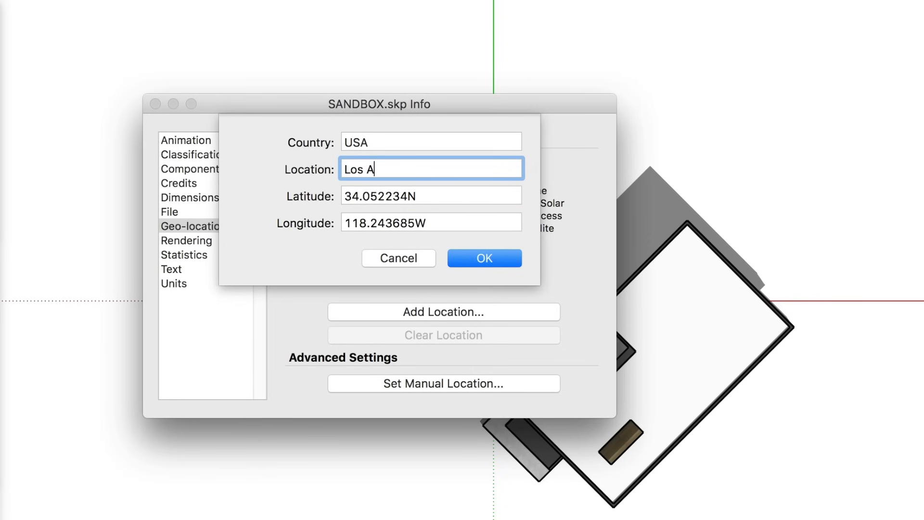
pyautogui.click(484, 258)
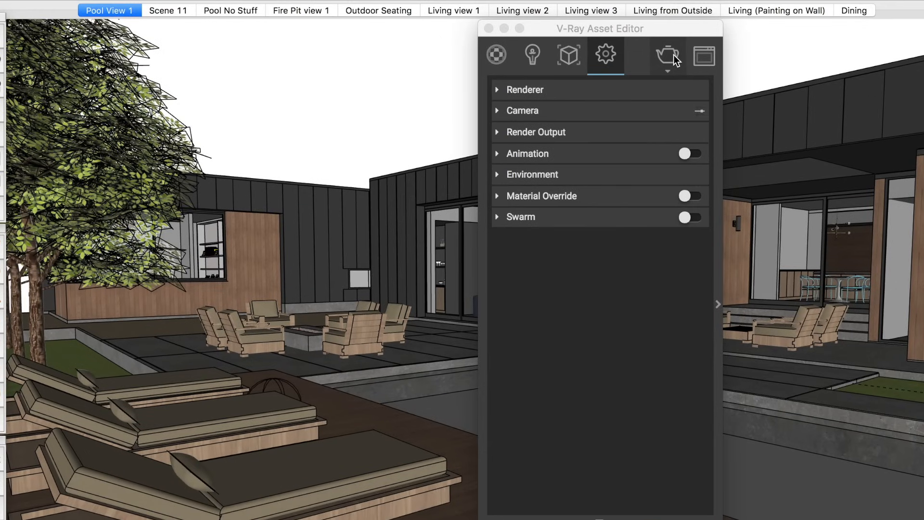
# - Render the Pool View 1 scene with V-Ray, restarting the render to check the result
pyautogui.click(667, 54)
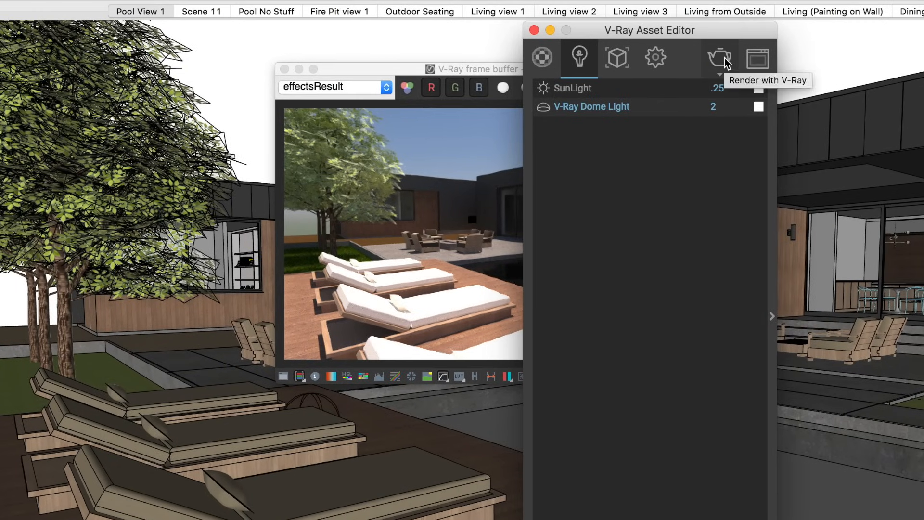
pyautogui.click(719, 57)
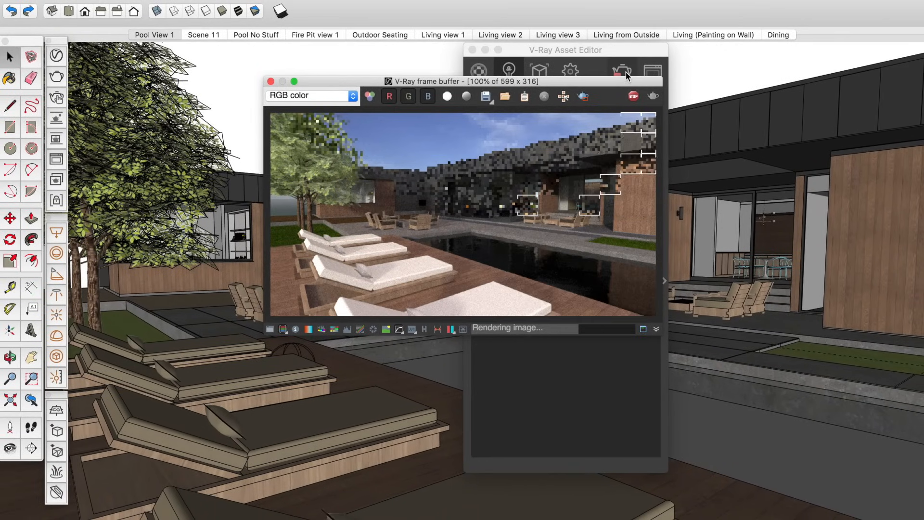
pyautogui.click(508, 70)
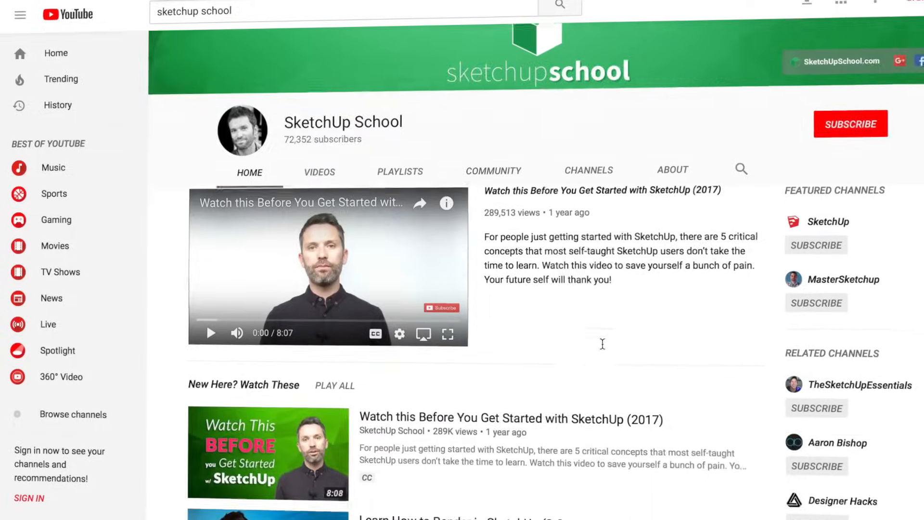
# - Open the SketchUp School channel home page on YouTube
pyautogui.click(327, 265)
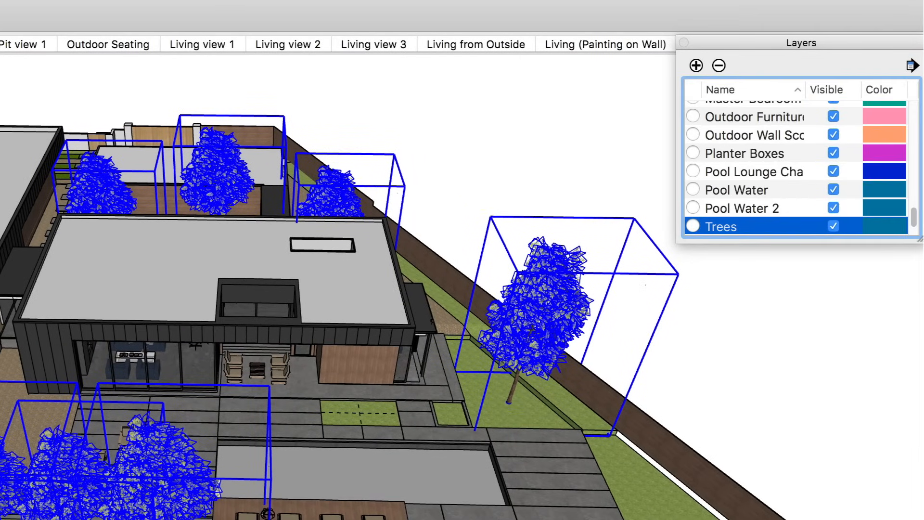
# - Hide the Trees layer in the Layers panel
pyautogui.click(129, 35)
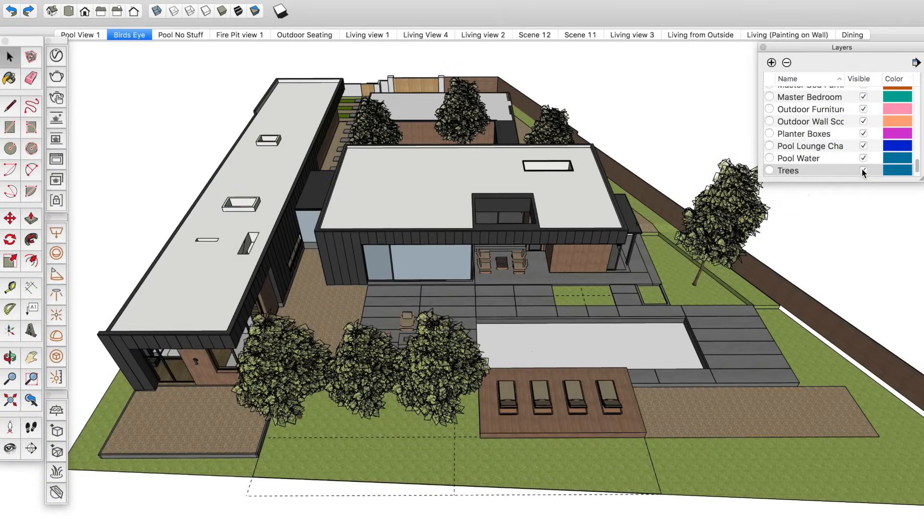
pyautogui.click(862, 171)
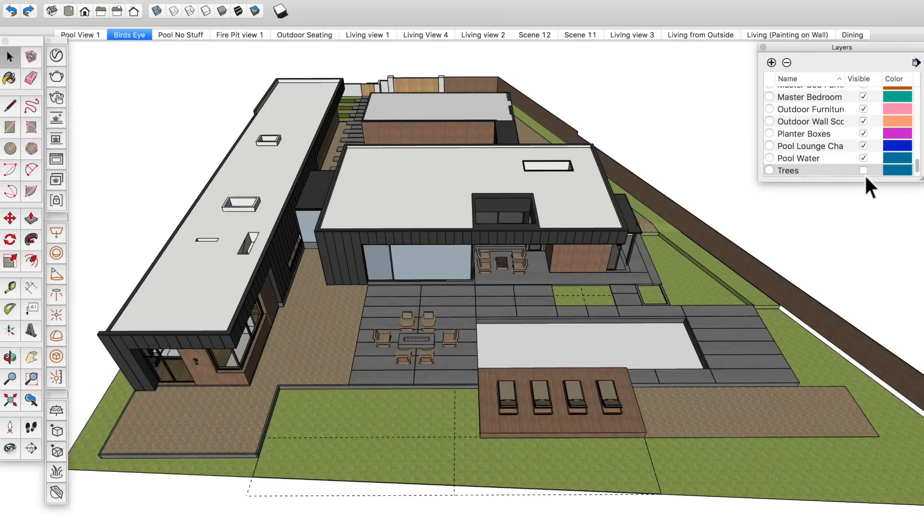
pyautogui.click(424, 35)
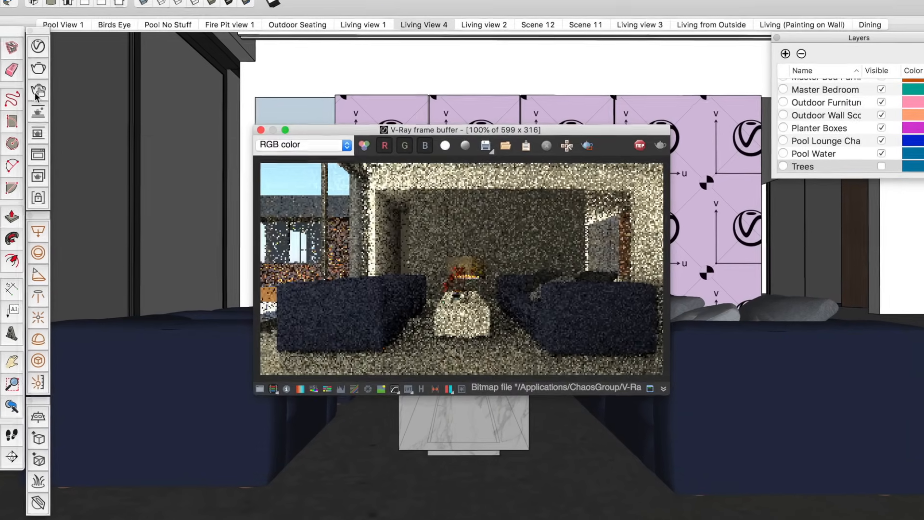
# - Switch to Living view 2 and hide the Living Room Accessories and Furniture layers
pyautogui.click(483, 24)
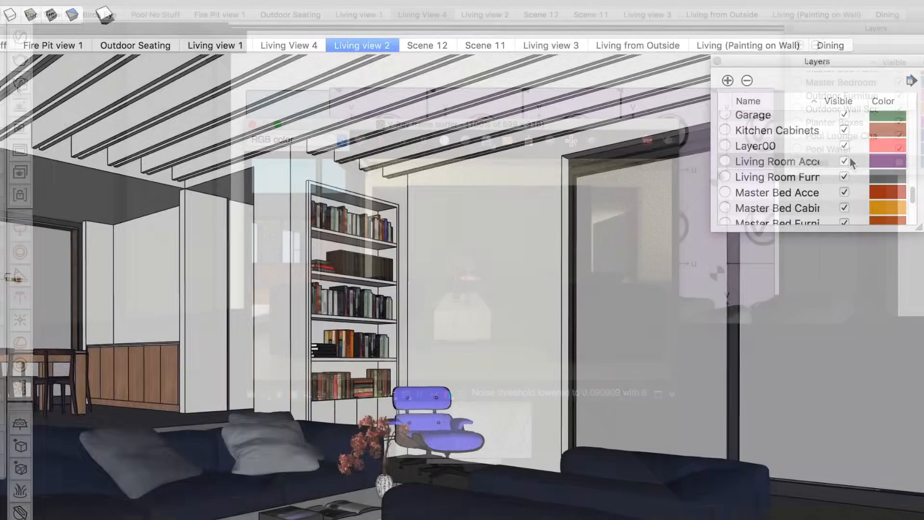
pyautogui.click(859, 146)
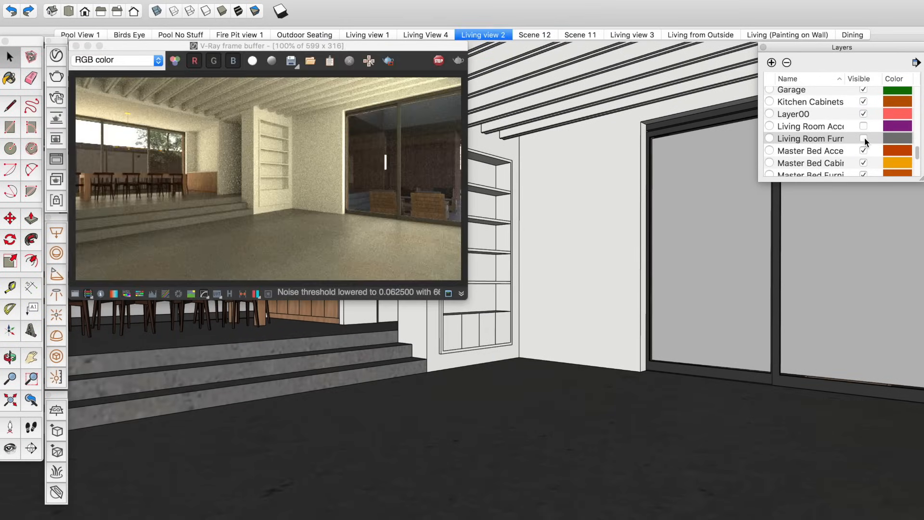
pyautogui.click(864, 138)
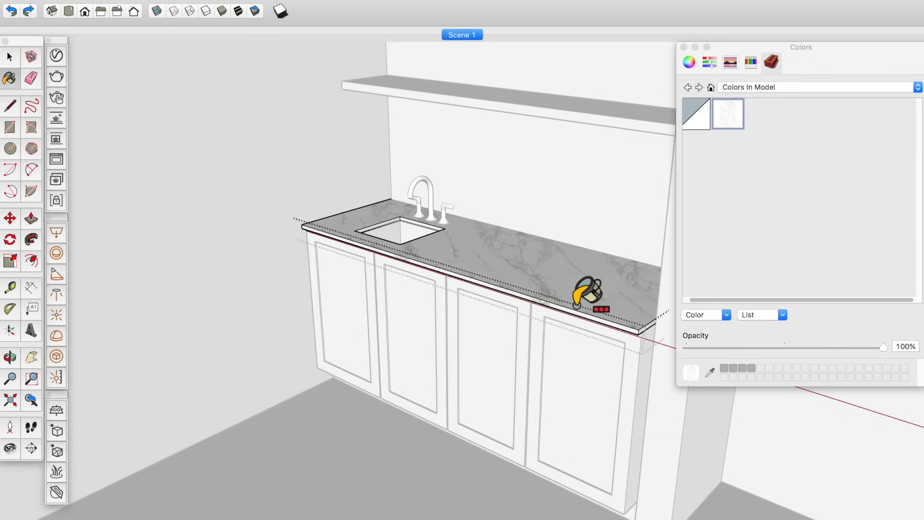
# - Paint the kitchen countertop with the marble material and browse Colors In Model
pyautogui.click(688, 62)
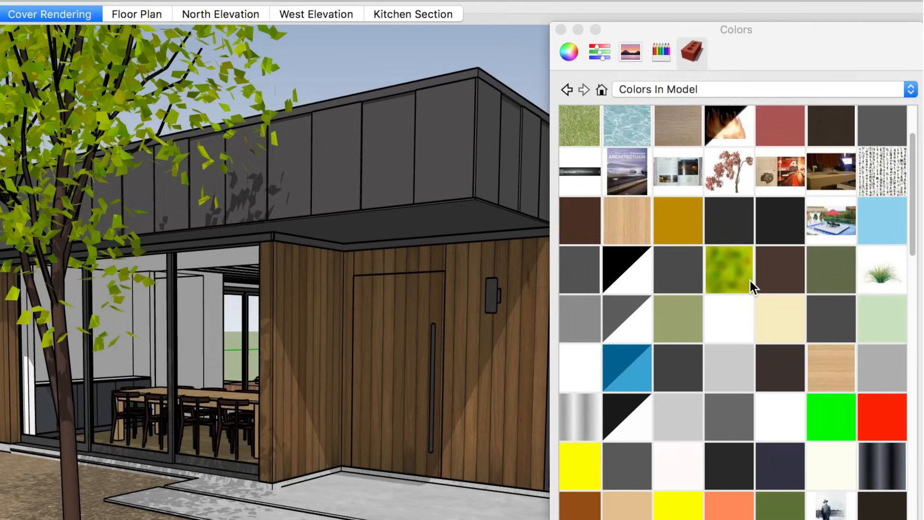
pyautogui.scroll(-3)
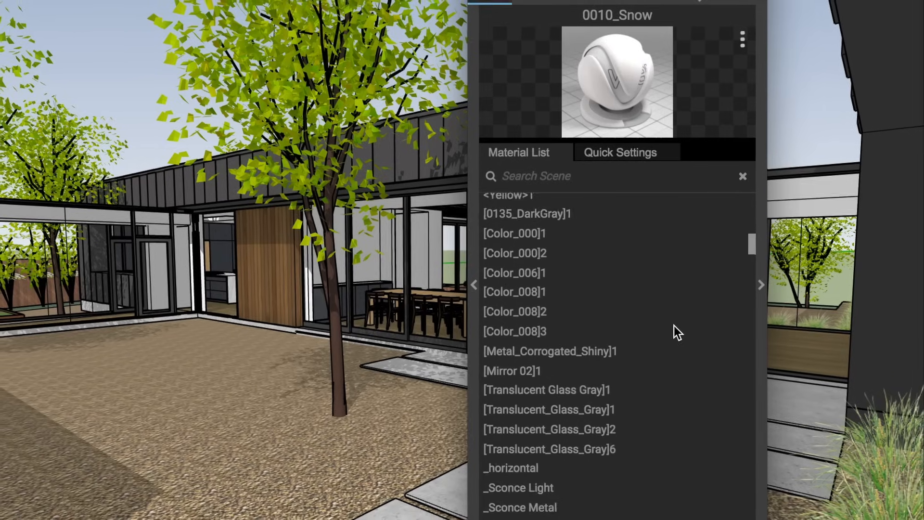
pyautogui.scroll(3)
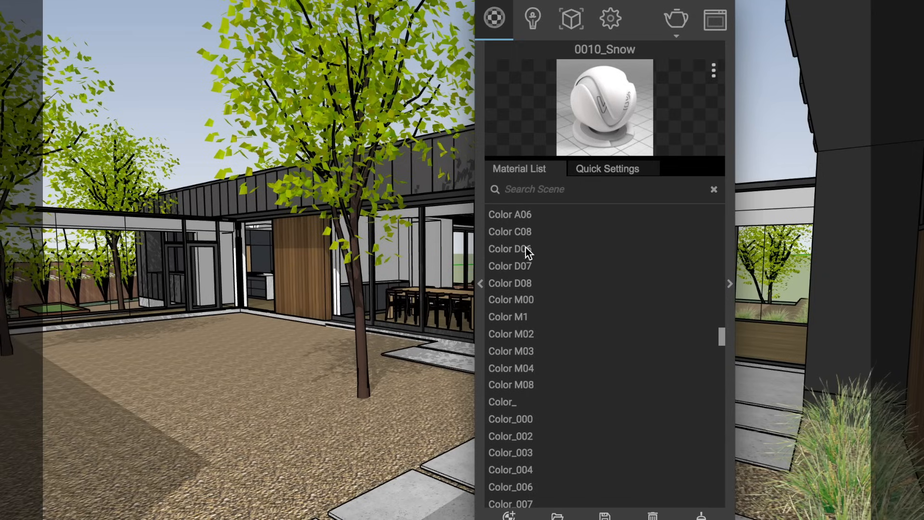
pyautogui.moveTo(526, 341)
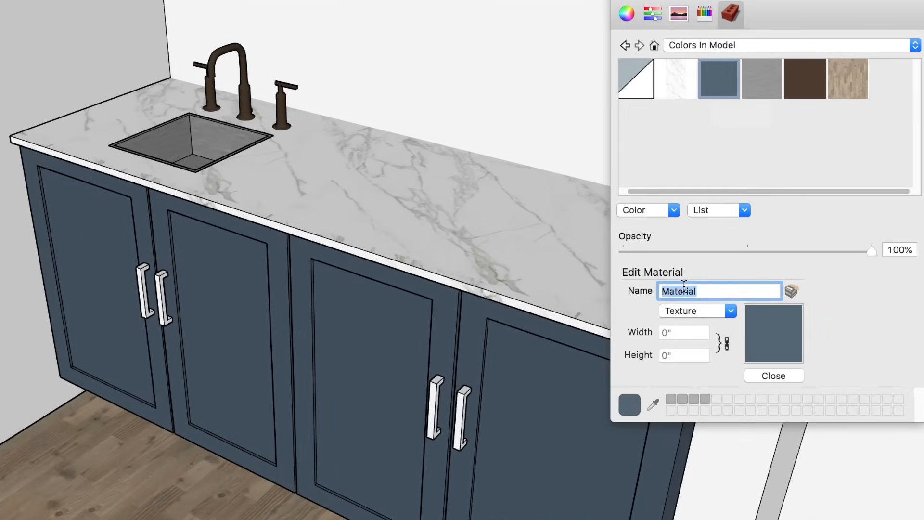
# - Rename the dark blue cabinet material to 'Navy Cabinet' in the Materials Edit panel
pyautogui.write('Navy Cabinet')
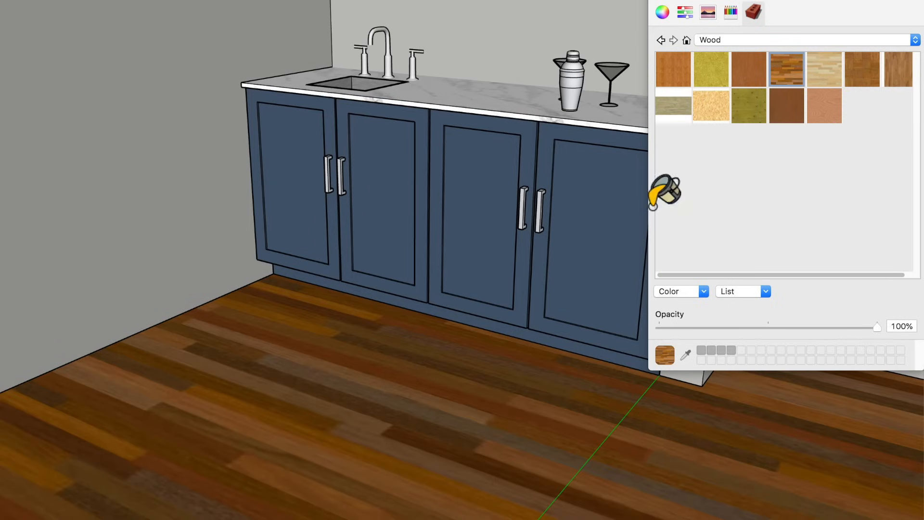
# - Pick a wood swatch from the Wood collection and paint the room's floor with it
pyautogui.click(861, 68)
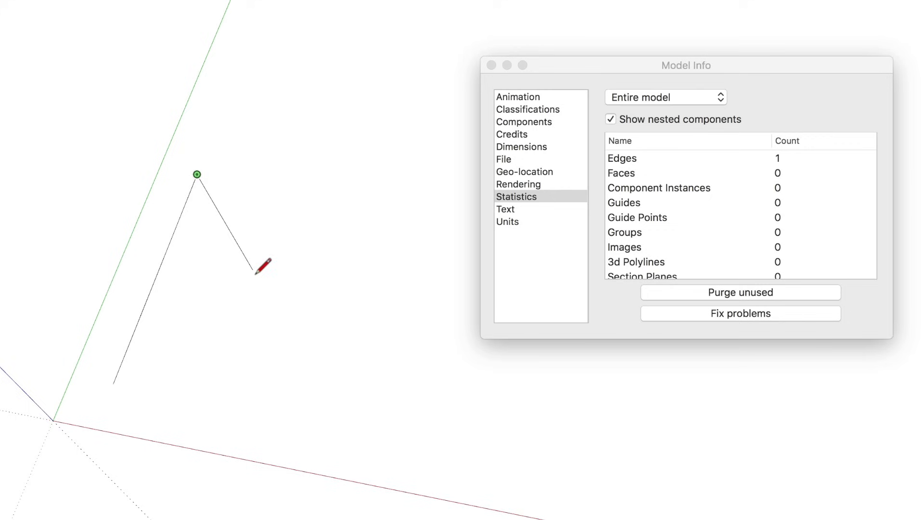
# - Draw an edge in the empty model to start the circles for the two spheres
pyautogui.click(112, 382)
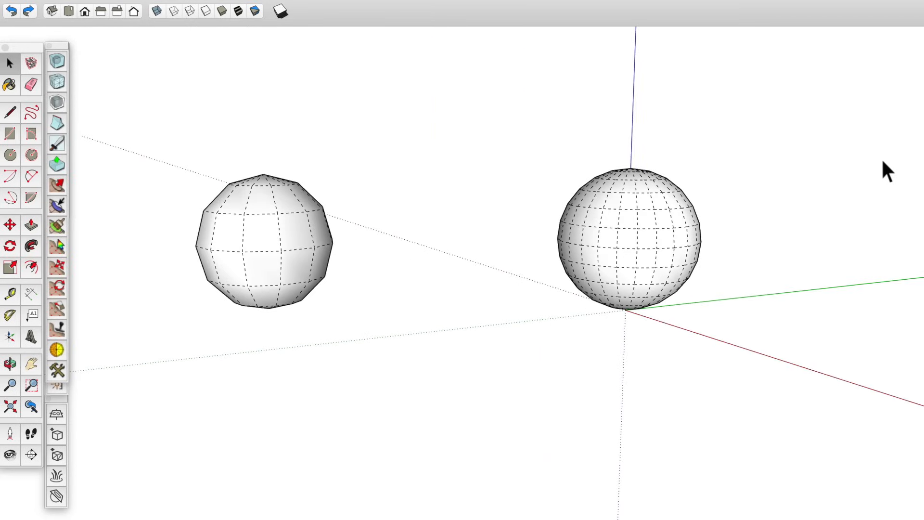
pyautogui.moveTo(195, 101)
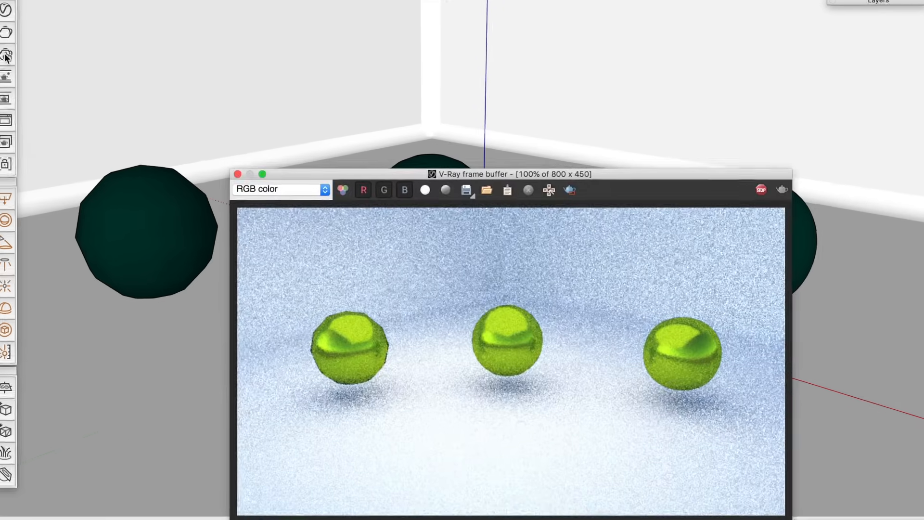
# - Reposition the V-Ray frame buffer over the scene to compare the three green spheres' smoothness
pyautogui.moveTo(472, 173); pyautogui.dragTo(472, 135)
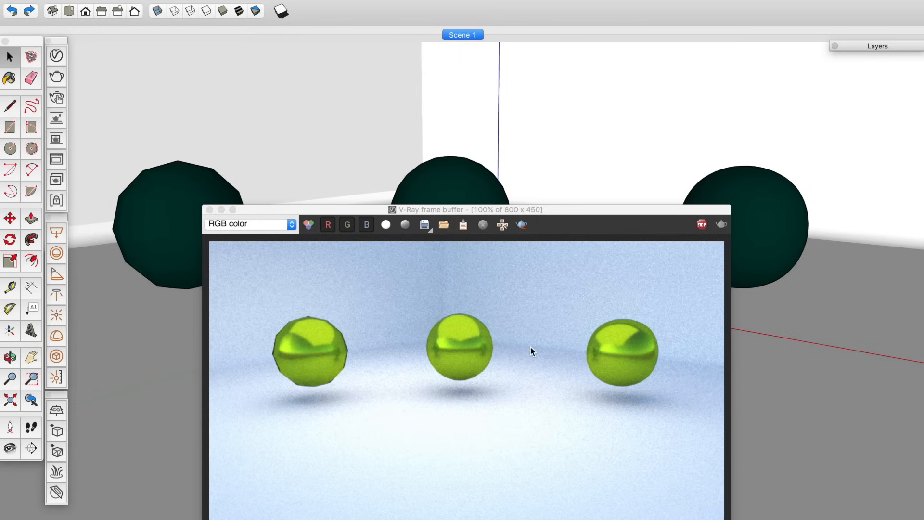
pyautogui.moveTo(460, 302)
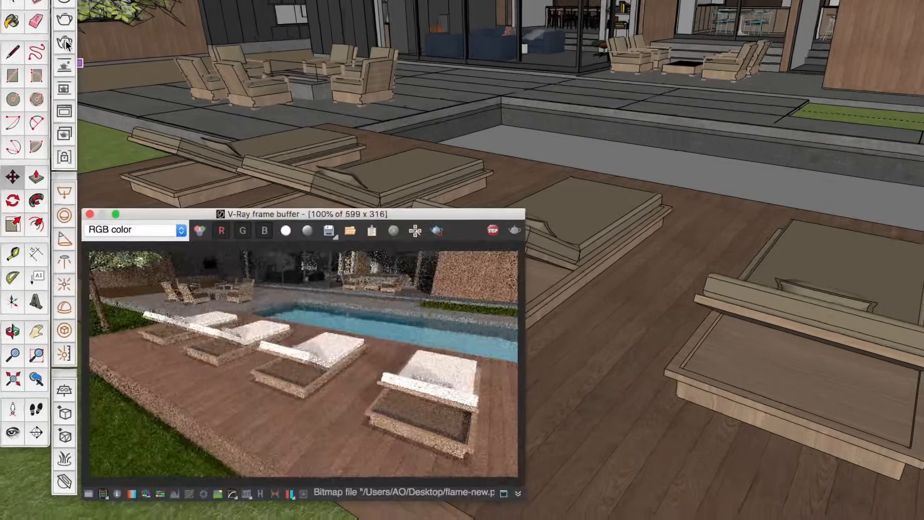
# - Find a maple tree in 3D Warehouse and place it on the lawn in front of the house
pyautogui.write('maple tr')
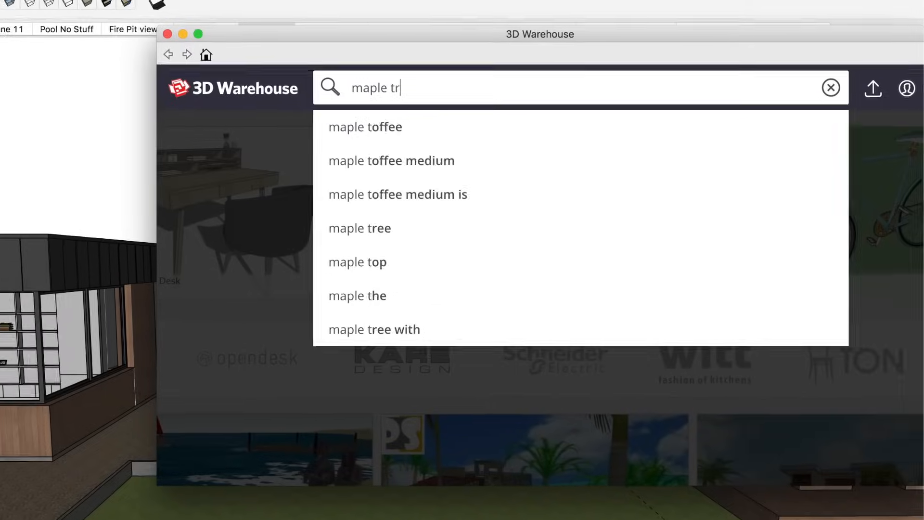
pyautogui.click(359, 229)
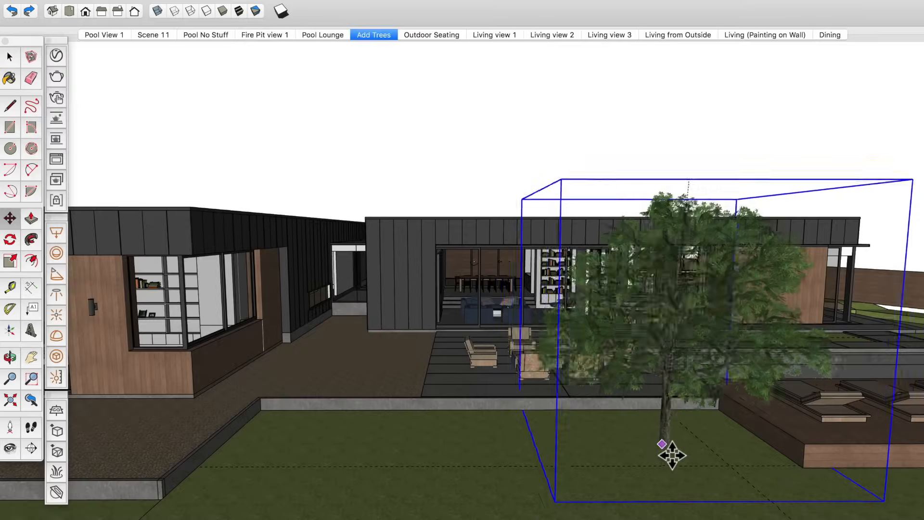
pyautogui.click(396, 35)
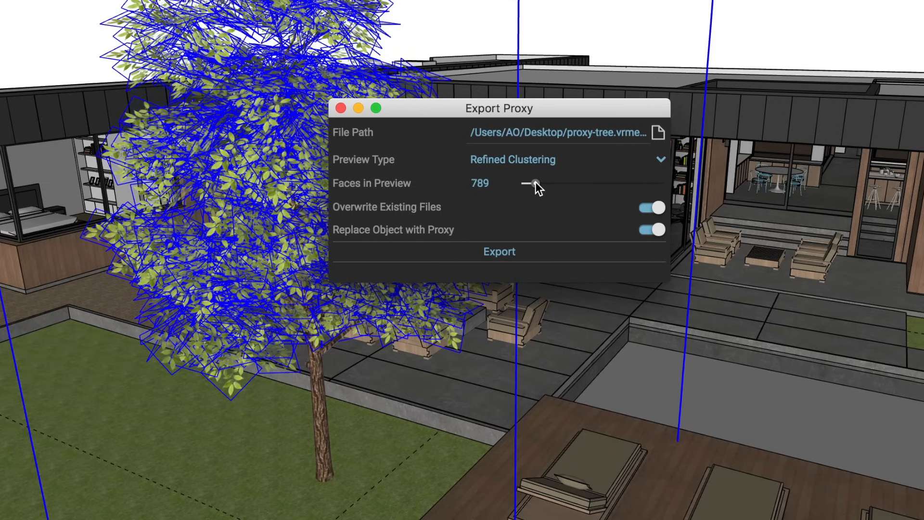
# - Set the Faces in Preview count for the tree's V-Ray proxy export
pyautogui.click(498, 251)
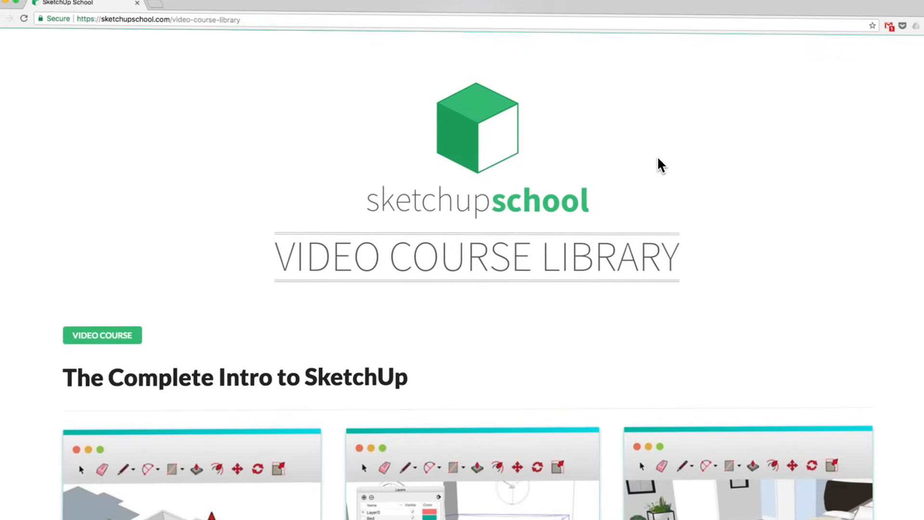
pyautogui.scroll(-3)
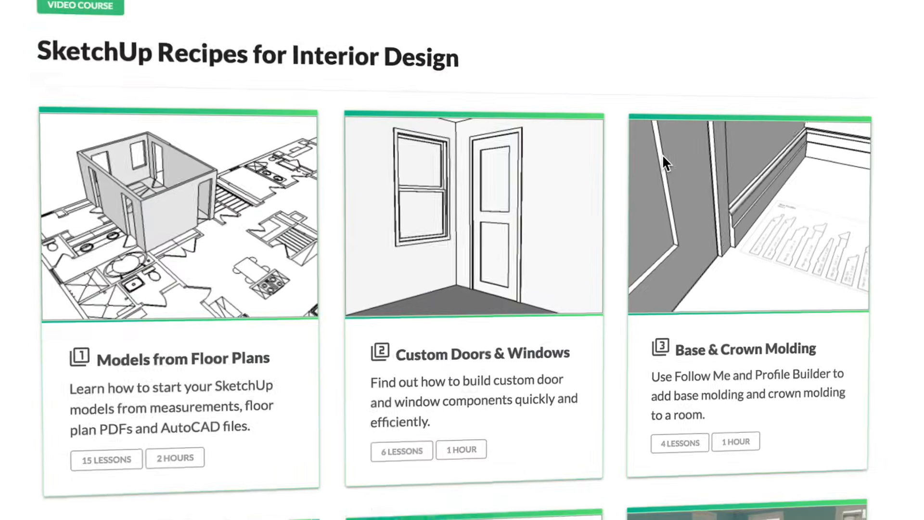
pyautogui.scroll(-3)
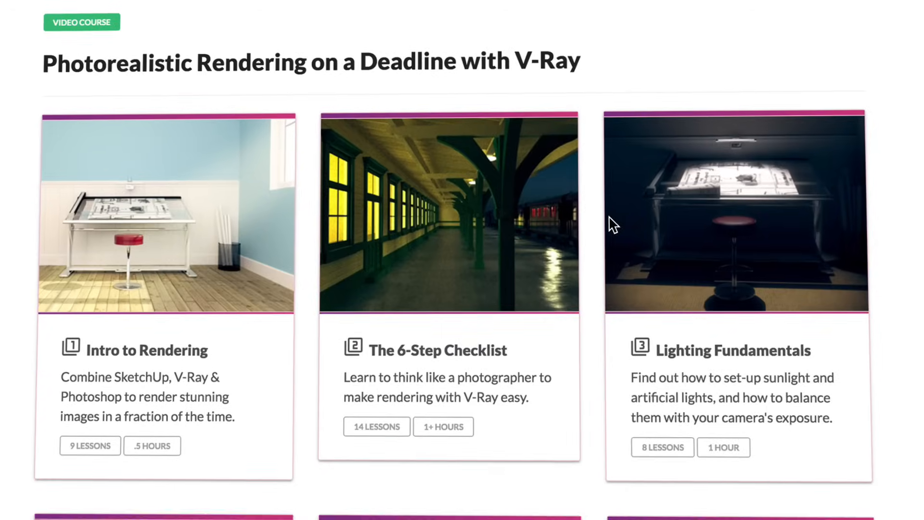
pyautogui.scroll(-3)
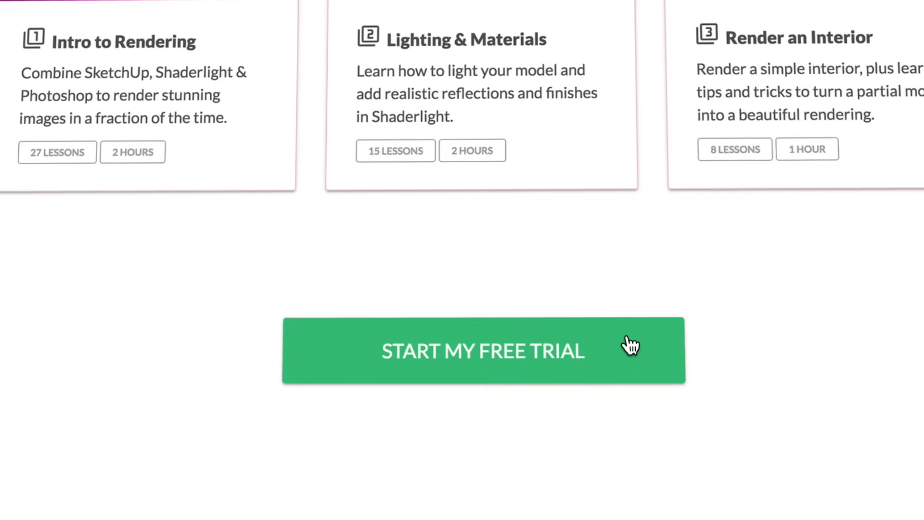